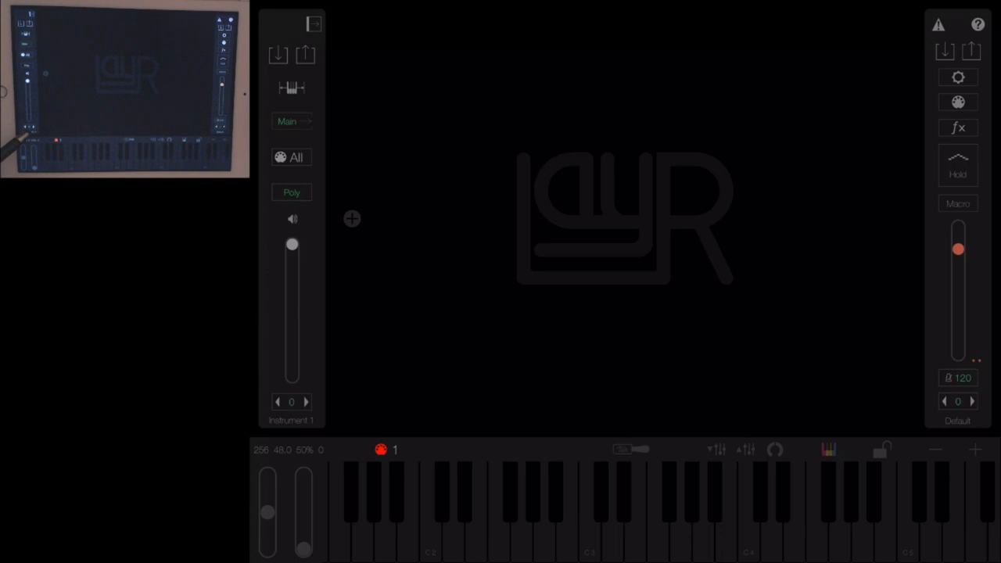
Step: Rename Instrument 1 to 'My Instrument' via the Rename Instrument box and confirm with Ok
{"action": "left_click", "coordinate": [291, 419]}
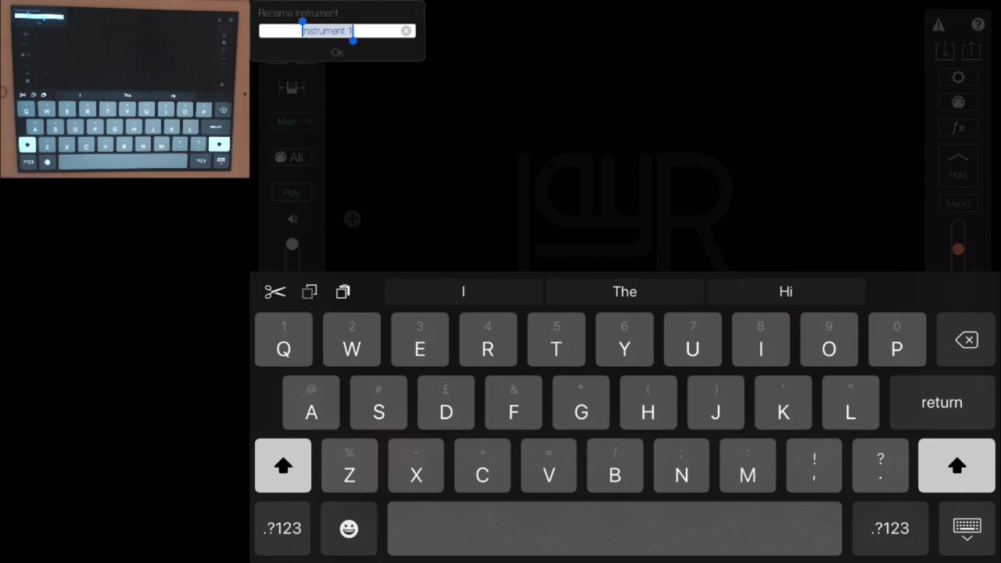
{"action": "type", "text": "My Inst"}
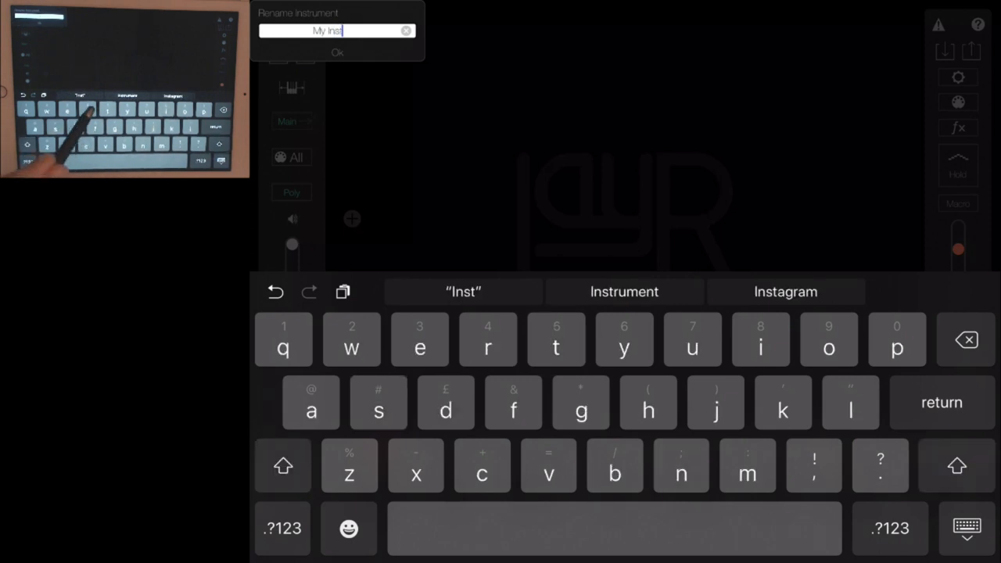
{"action": "type", "text": "rum"}
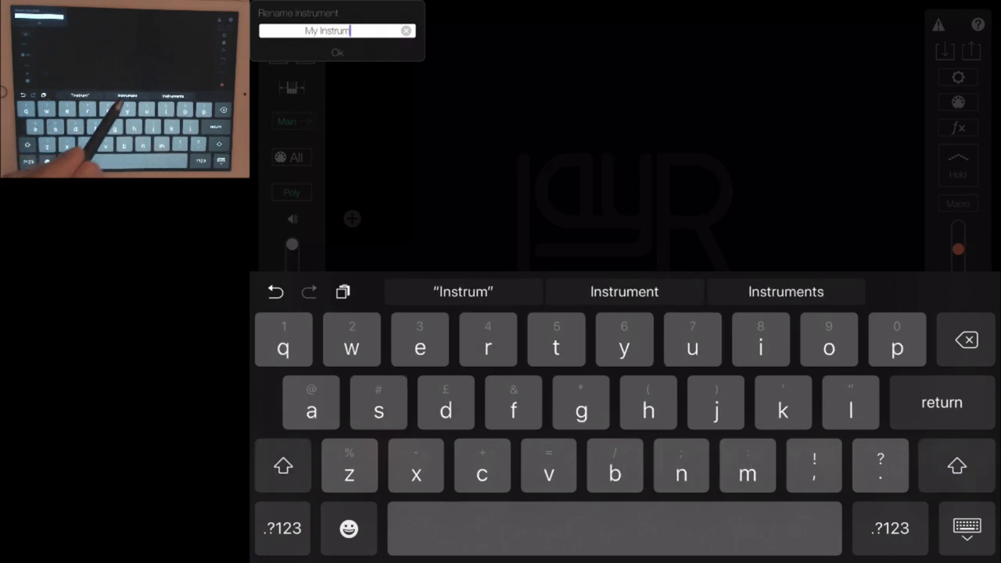
{"action": "left_click", "coordinate": [338, 53]}
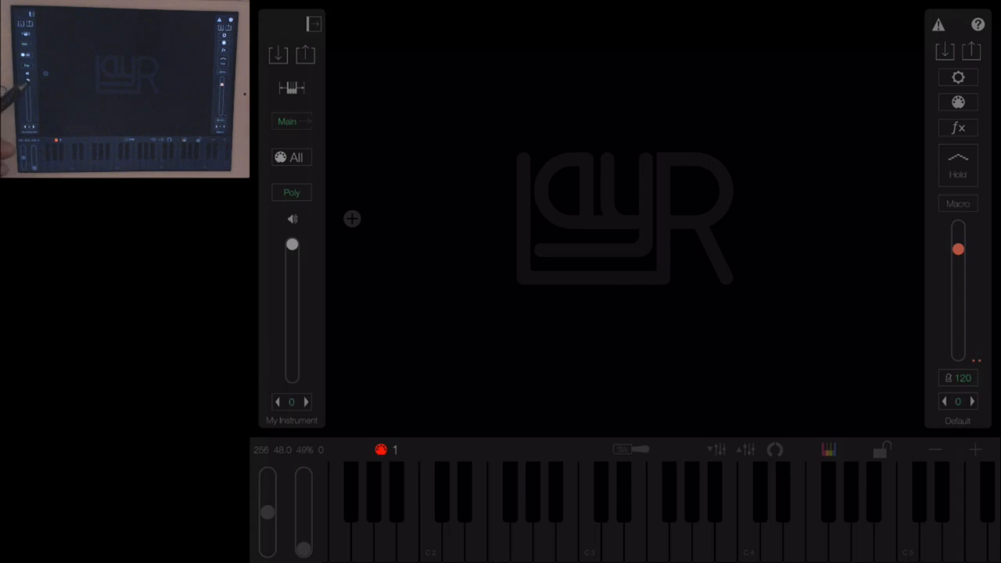
Step: Sweep My Instrument's volume fader down to minimum and back up several times, ending at its earlier level
{"action": "left_click_drag", "start_coordinate": [291, 244], "coordinate": [291, 329]}
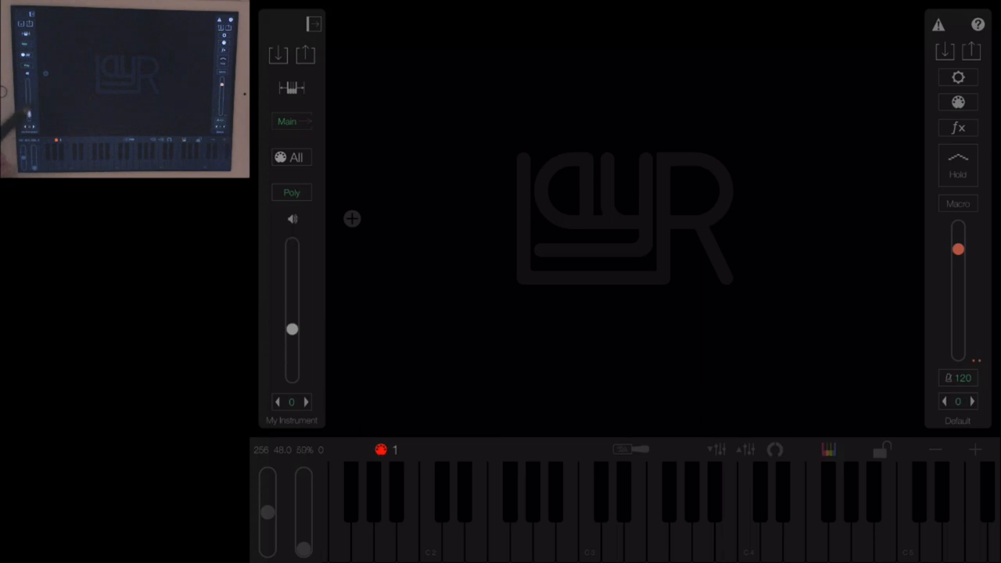
{"action": "left_click_drag", "start_coordinate": [291, 328], "coordinate": [291, 244]}
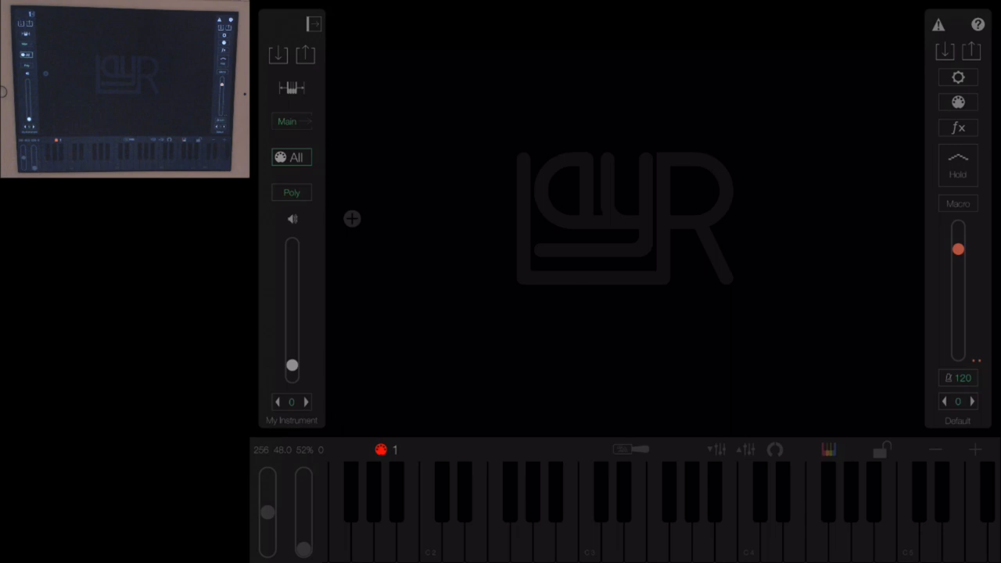
{"action": "left_click_drag", "start_coordinate": [291, 366], "coordinate": [291, 245]}
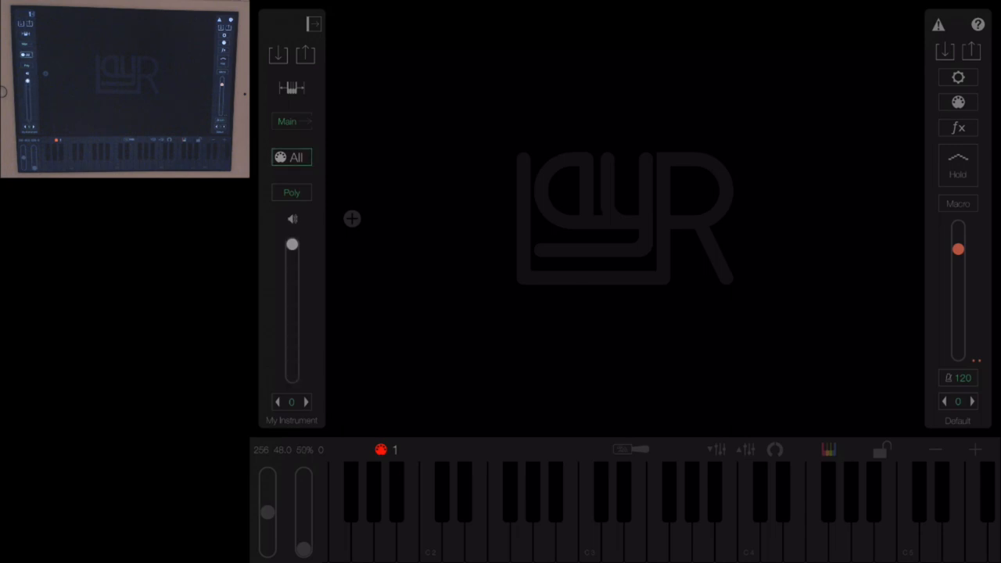
{"action": "left_click_drag", "start_coordinate": [291, 244], "coordinate": [291, 372]}
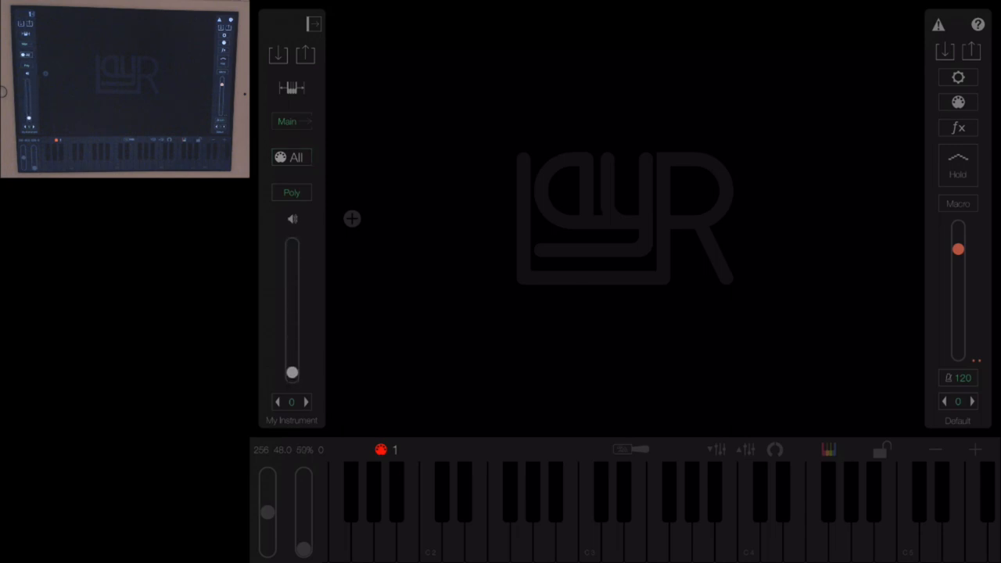
{"action": "left_click_drag", "start_coordinate": [291, 372], "coordinate": [291, 244]}
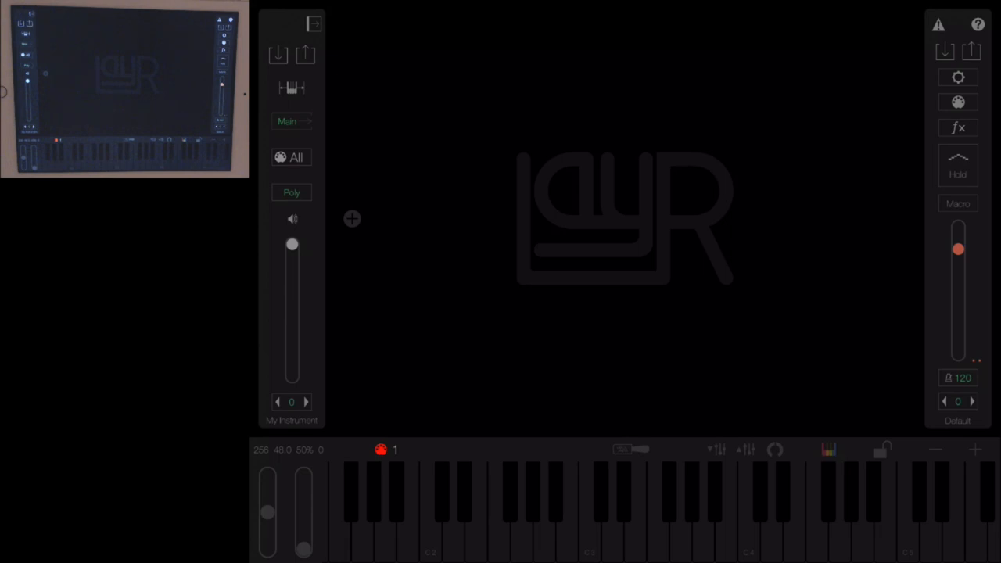
{"action": "left_click_drag", "start_coordinate": [291, 244], "coordinate": [291, 376]}
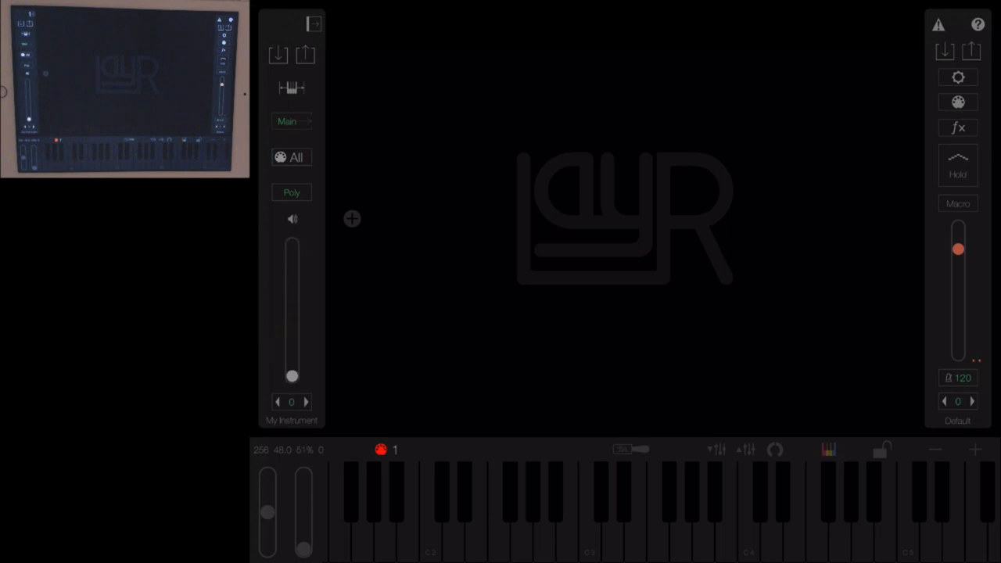
{"action": "left_click_drag", "start_coordinate": [291, 375], "coordinate": [291, 277]}
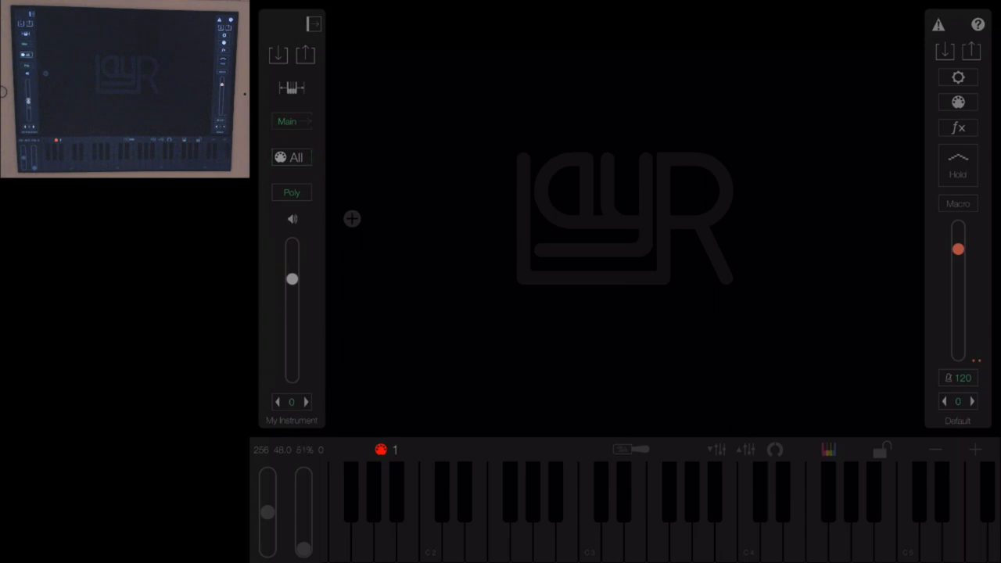
{"action": "left_click_drag", "start_coordinate": [291, 278], "coordinate": [291, 244]}
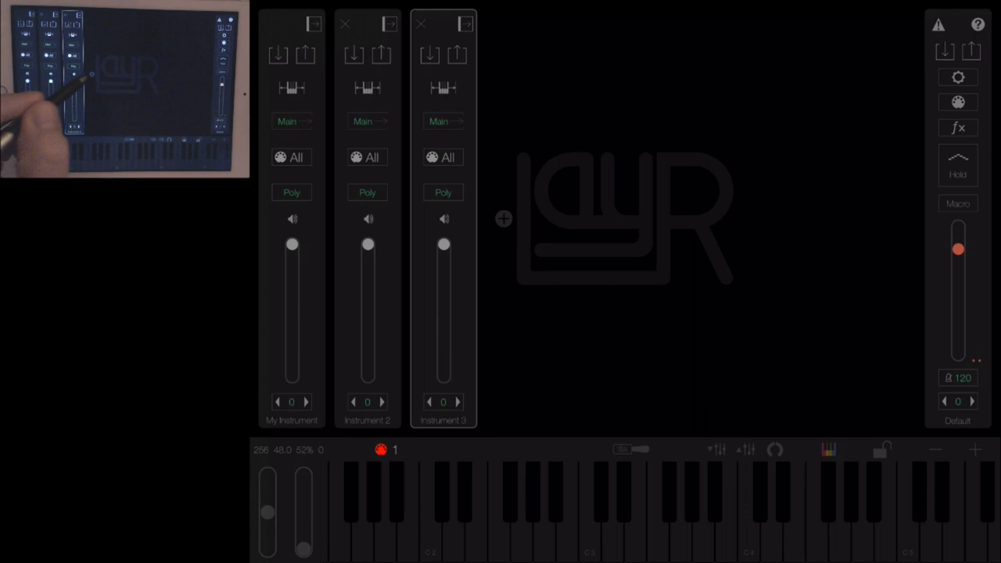
Step: Add more strips, put instruments on MIDI channels 1 and 2, and tweak their volume faders
{"action": "left_click", "coordinate": [504, 219]}
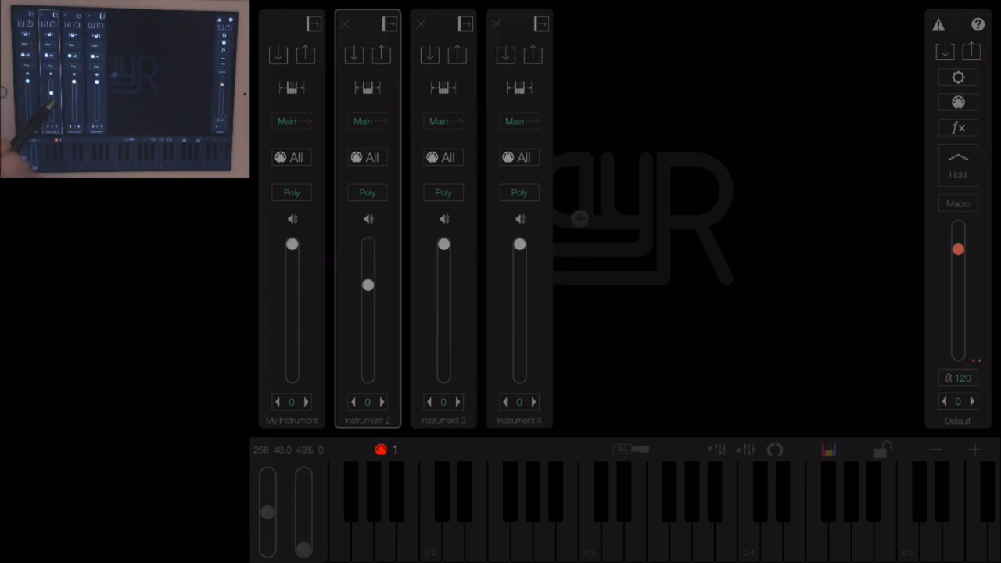
{"action": "left_click", "coordinate": [291, 157]}
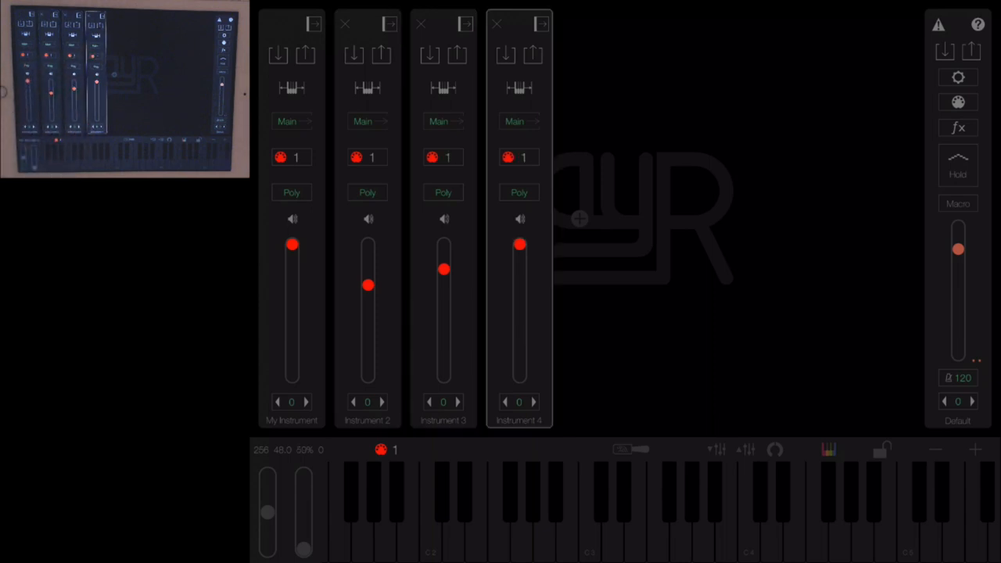
{"action": "left_click_drag", "start_coordinate": [520, 244], "coordinate": [520, 282]}
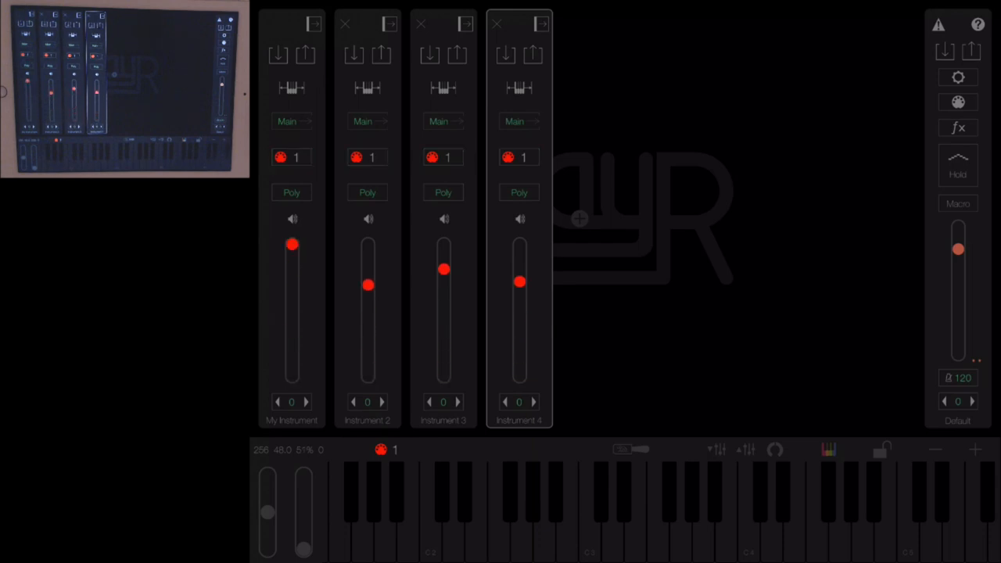
{"action": "left_click_drag", "start_coordinate": [293, 244], "coordinate": [293, 300]}
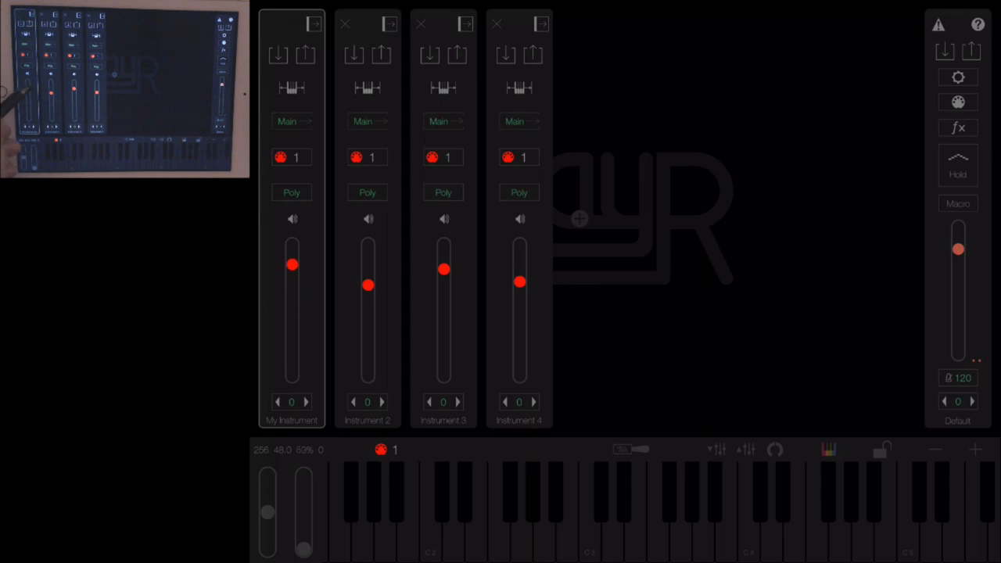
{"action": "left_click_drag", "start_coordinate": [293, 265], "coordinate": [293, 252]}
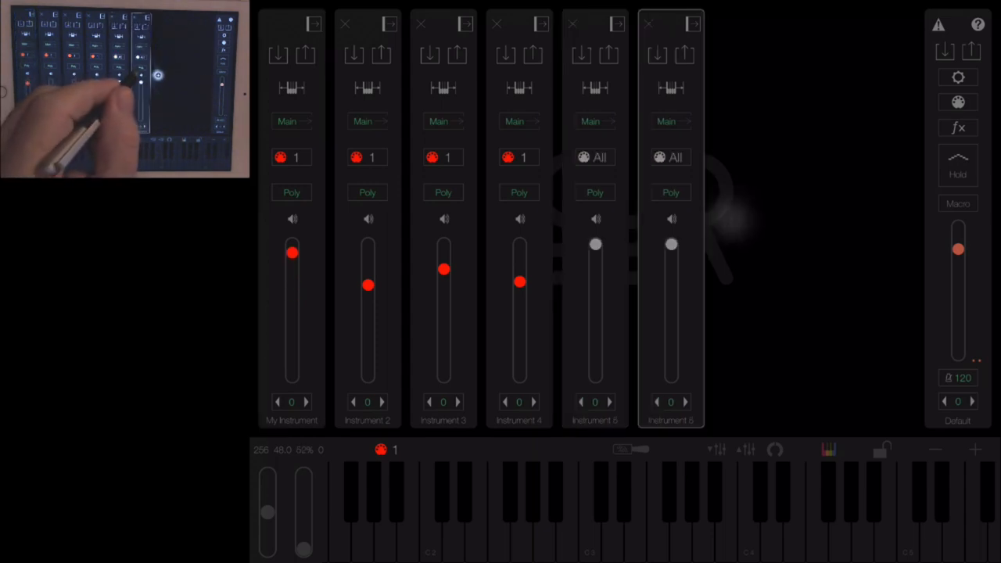
{"action": "left_click", "coordinate": [595, 156]}
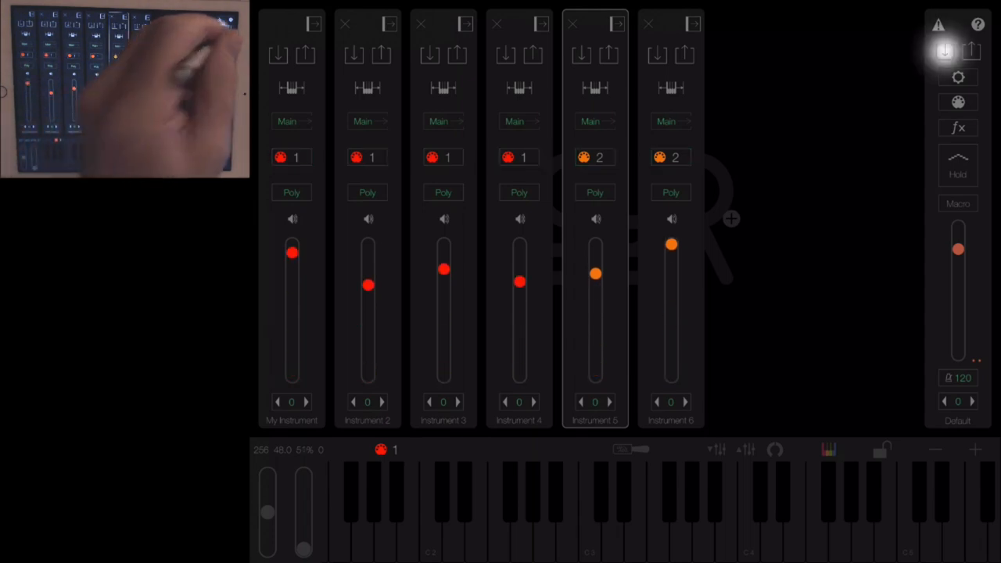
Step: Initialise the performance from Load Performance, resetting to a single default Instrument 1
{"action": "left_click", "coordinate": [945, 50]}
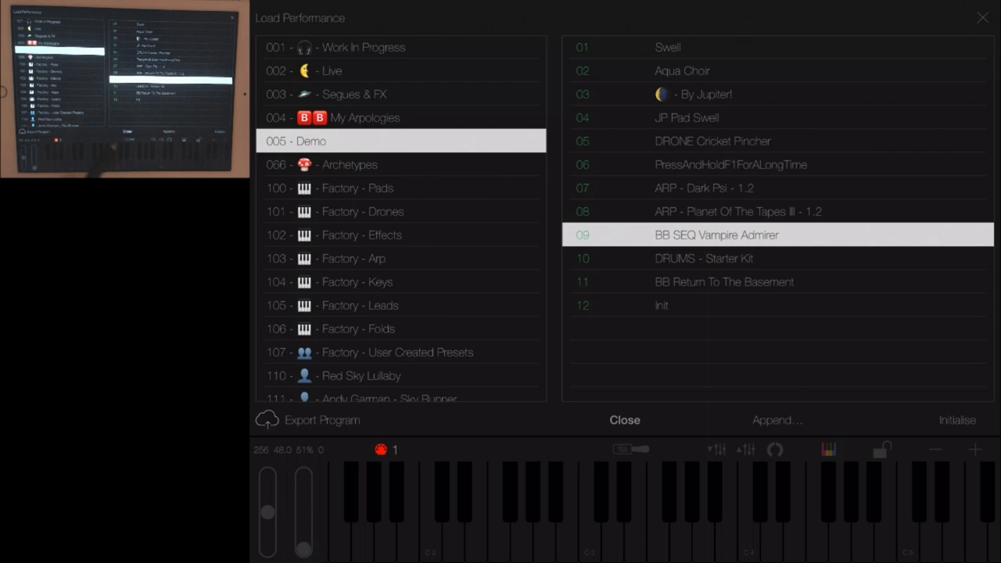
{"action": "left_click", "coordinate": [625, 419]}
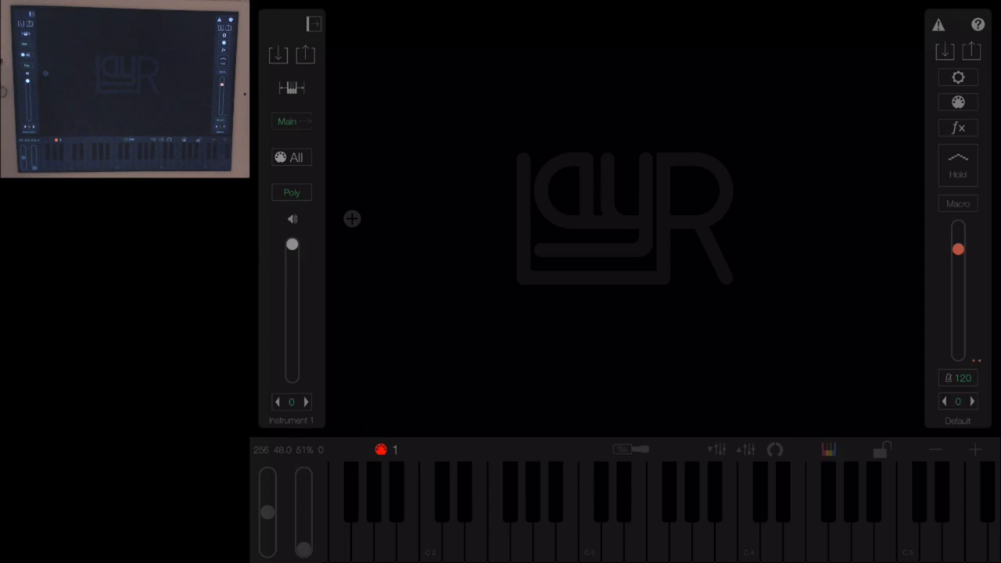
Step: Solo Instrument 1, delete Instrument 2, and bring up Instrument 1's voice mode choices
{"action": "left_click", "coordinate": [291, 219]}
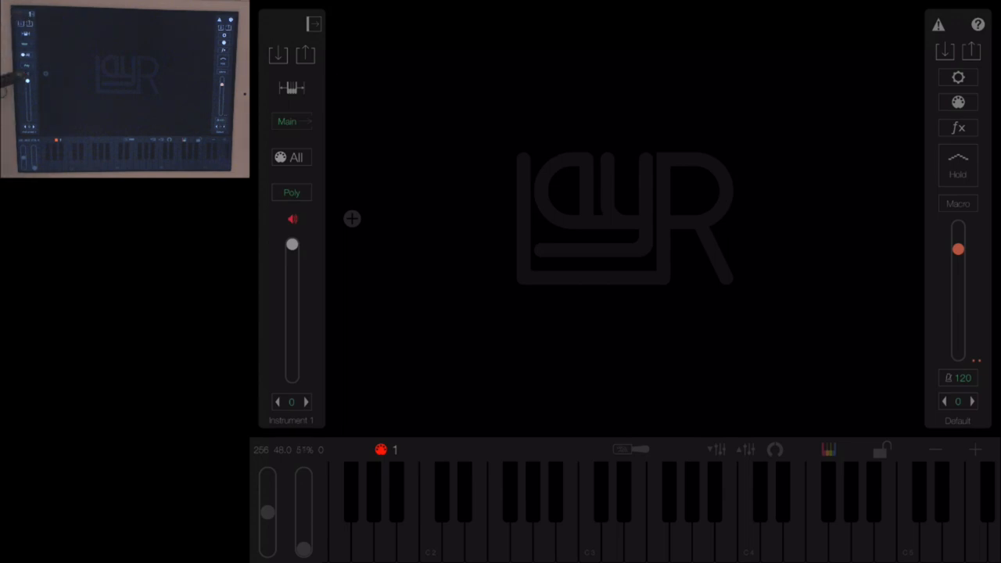
{"action": "left_click", "coordinate": [350, 219]}
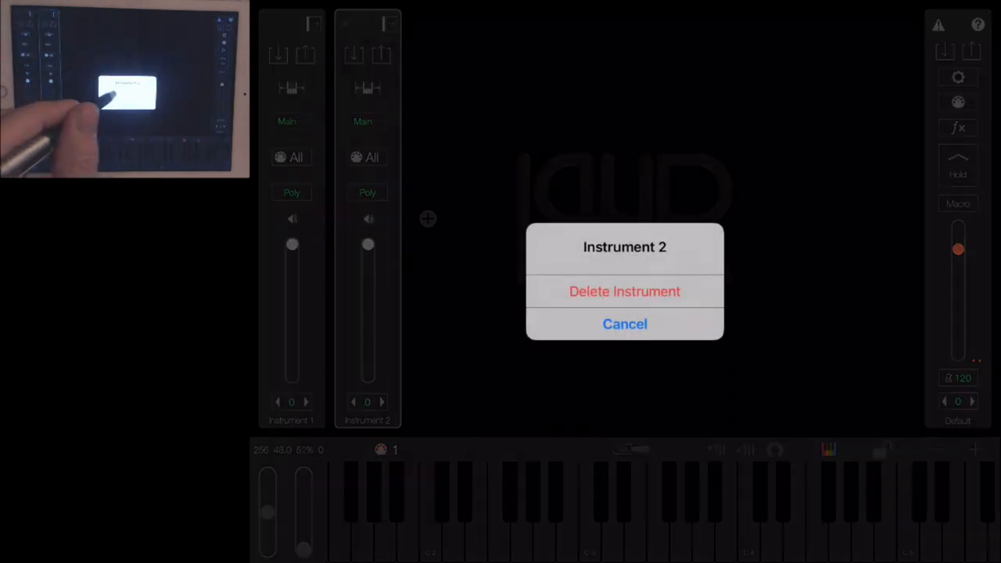
{"action": "left_click", "coordinate": [625, 291]}
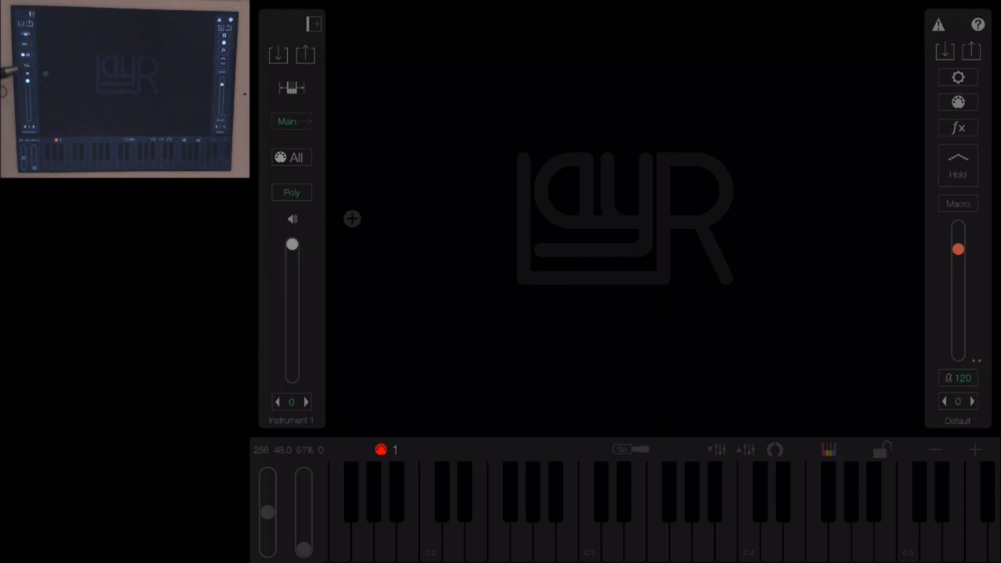
{"action": "left_click", "coordinate": [291, 192]}
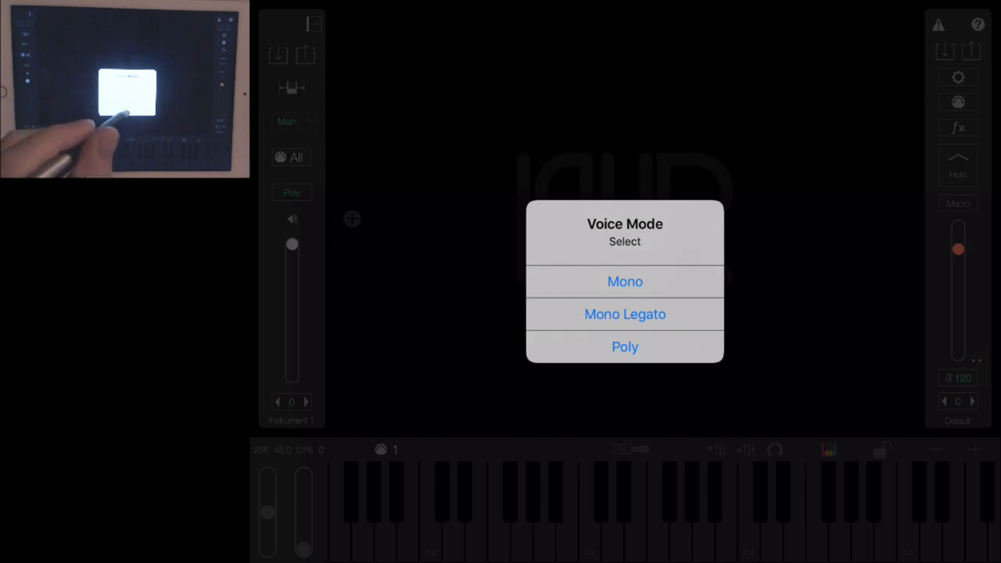
Step: Choose Poly in the Voice Mode popup so Instrument 1 stays polyphonic
{"action": "left_click", "coordinate": [626, 347]}
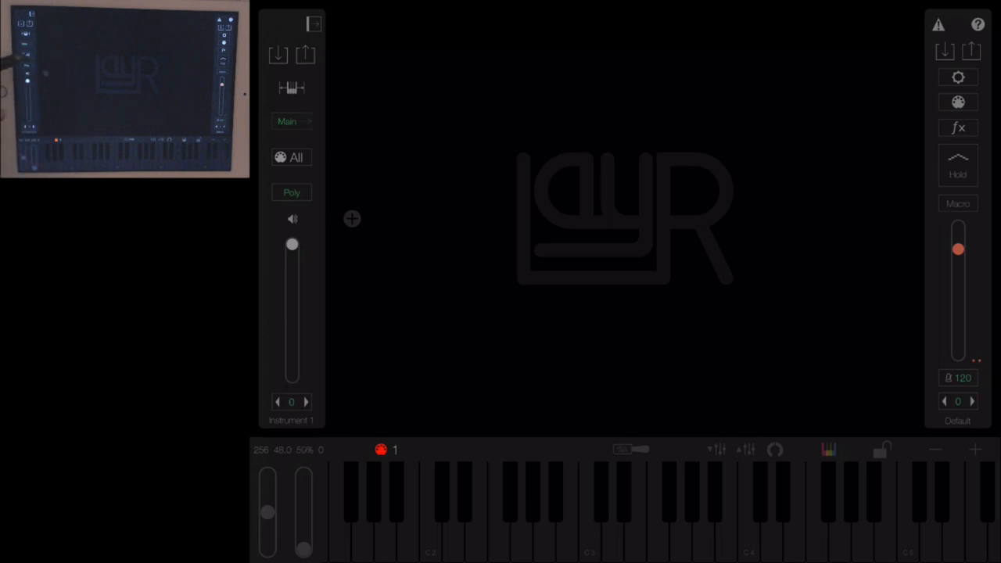
Step: Set Instrument 1 to MIDI channel 1 and open the Load Instrument preset library
{"action": "left_click", "coordinate": [291, 157]}
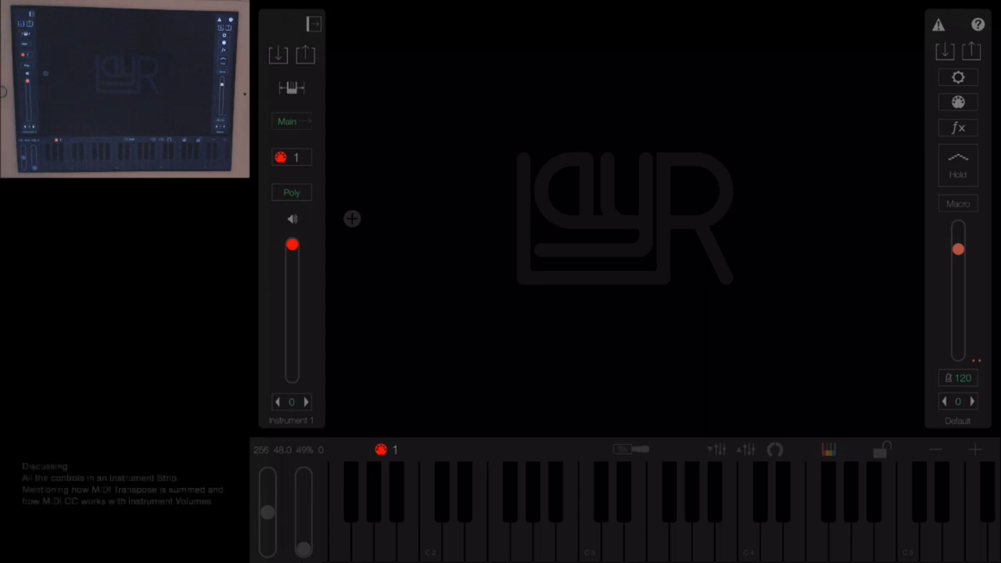
{"action": "left_click", "coordinate": [352, 219]}
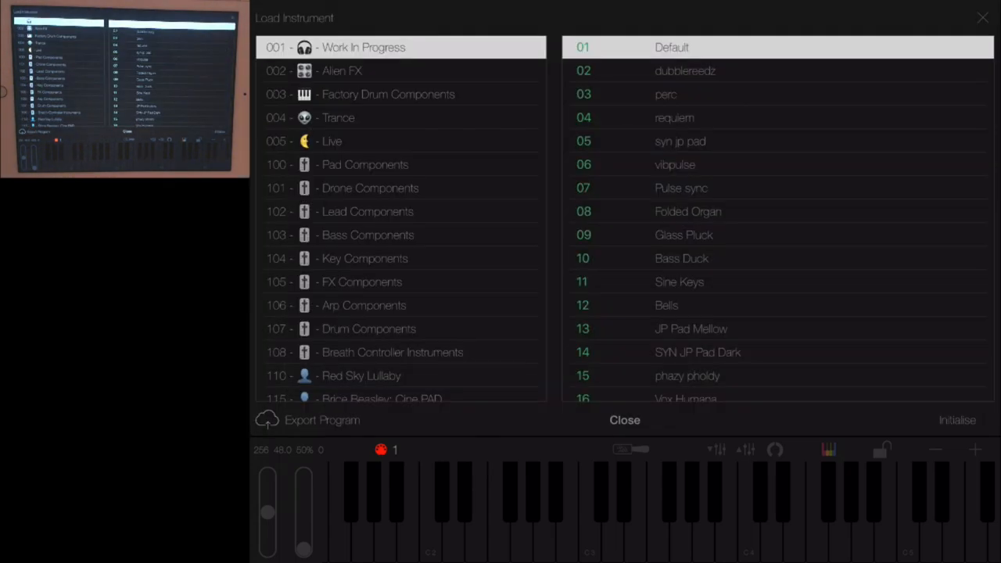
Step: Briefly open the Save Instrument screen and leave it, returning to the Instrument 1 strip
{"action": "left_click", "coordinate": [625, 420]}
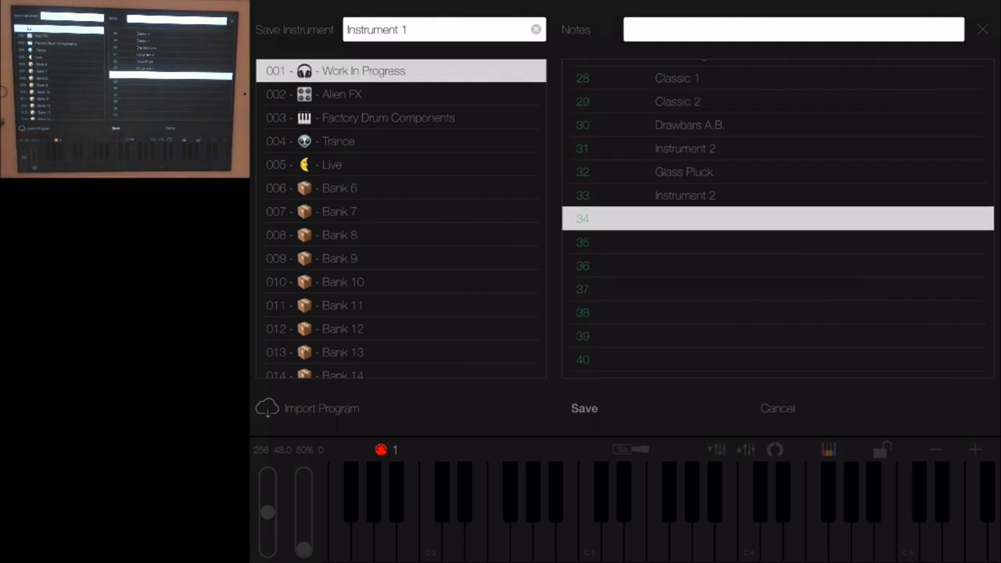
{"action": "left_click", "coordinate": [778, 407]}
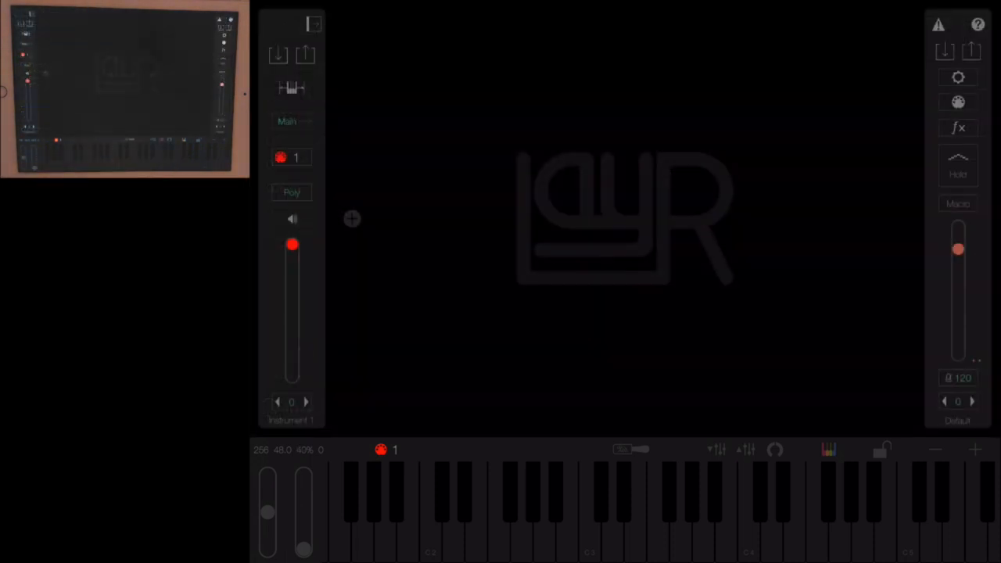